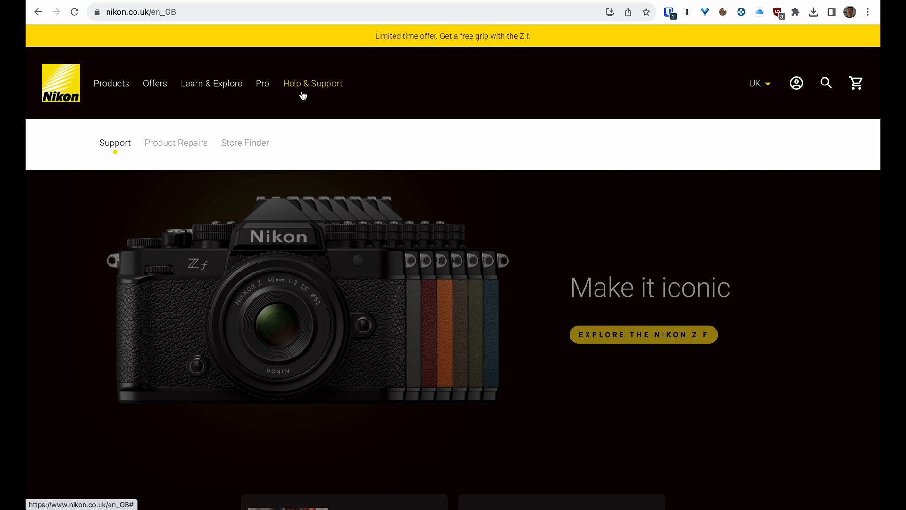
Reach the Download Center from Nikon's Help & Support page via Download Updates.
{"action": "left_click", "coordinate": [114, 143]}
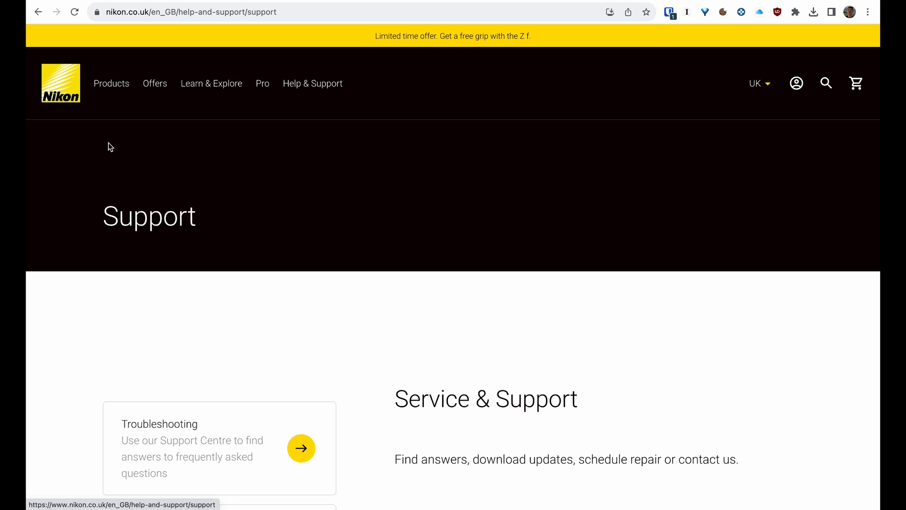
{"action": "scroll", "scroll_direction": "down", "scroll_amount": 3}
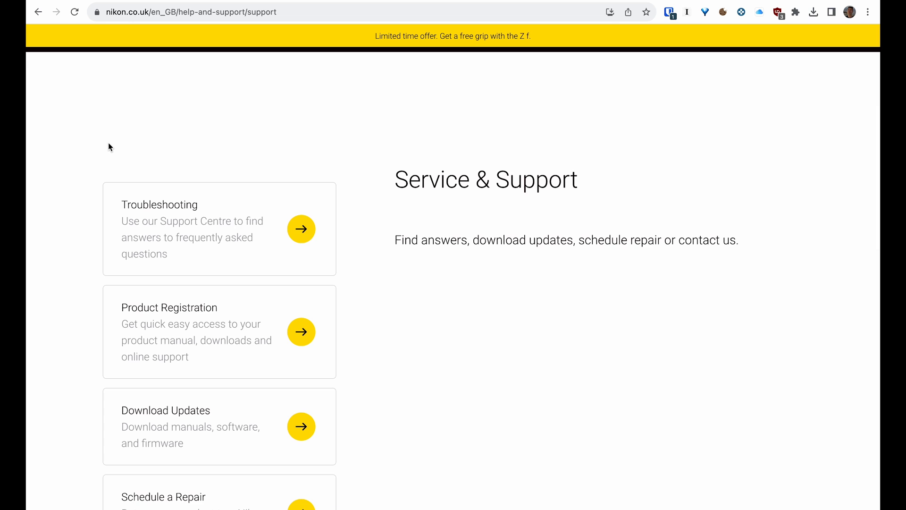
{"action": "left_click", "coordinate": [301, 426]}
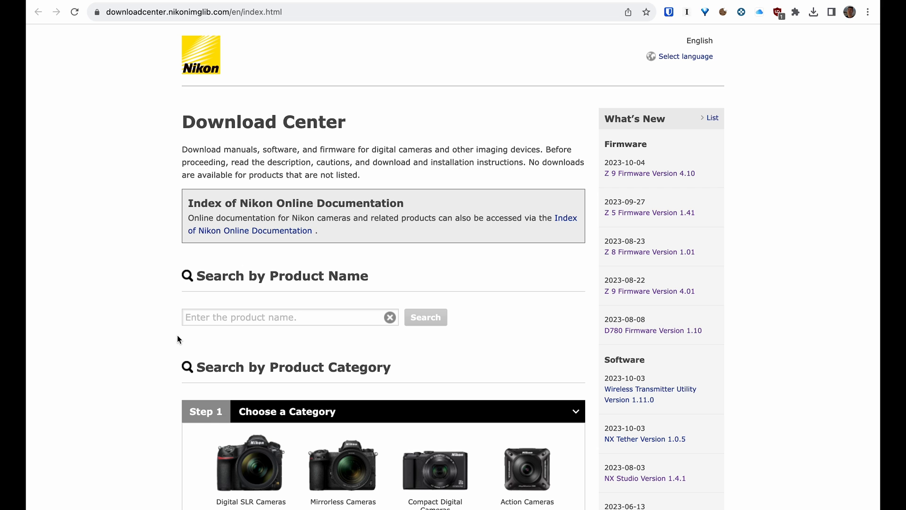
Narrow the product choice to Mirrorless Cameras, then the Z Series.
{"action": "left_click", "coordinate": [342, 417]}
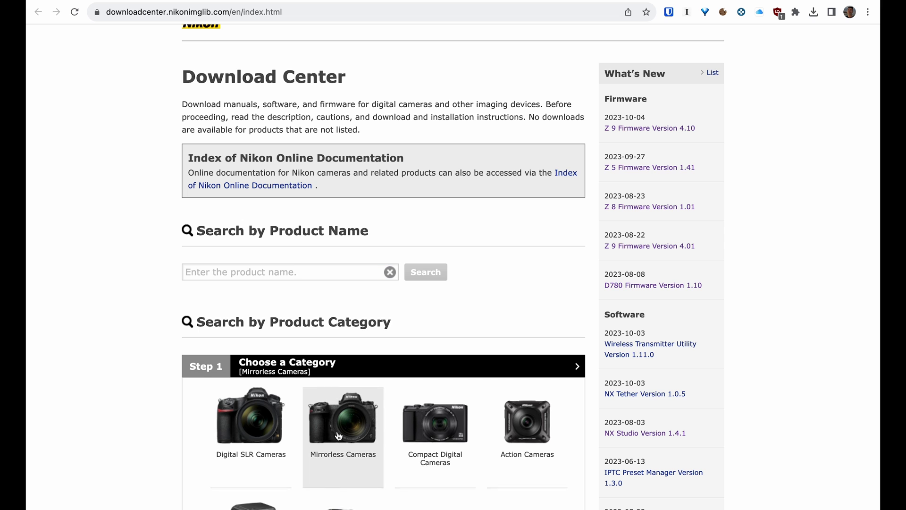
{"action": "left_click", "coordinate": [343, 417]}
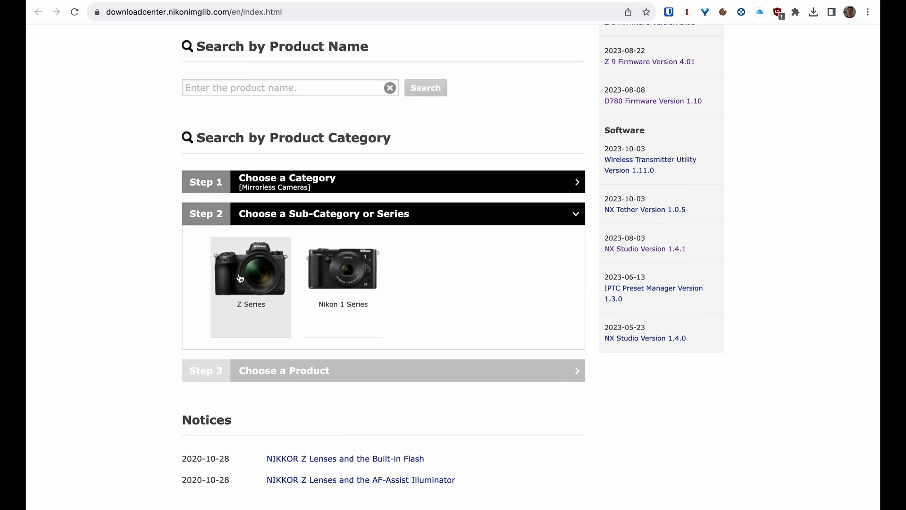
{"action": "left_click", "coordinate": [251, 267]}
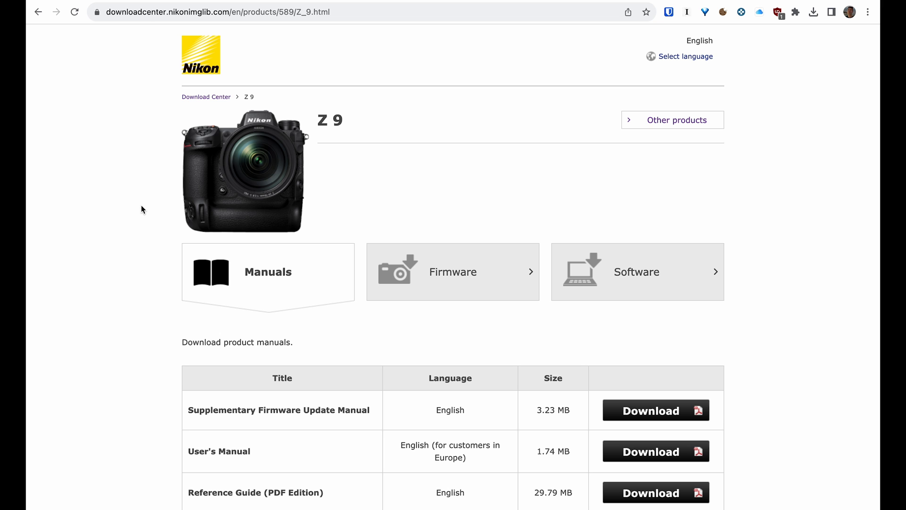
{"action": "mouse_move", "coordinate": [431, 280]}
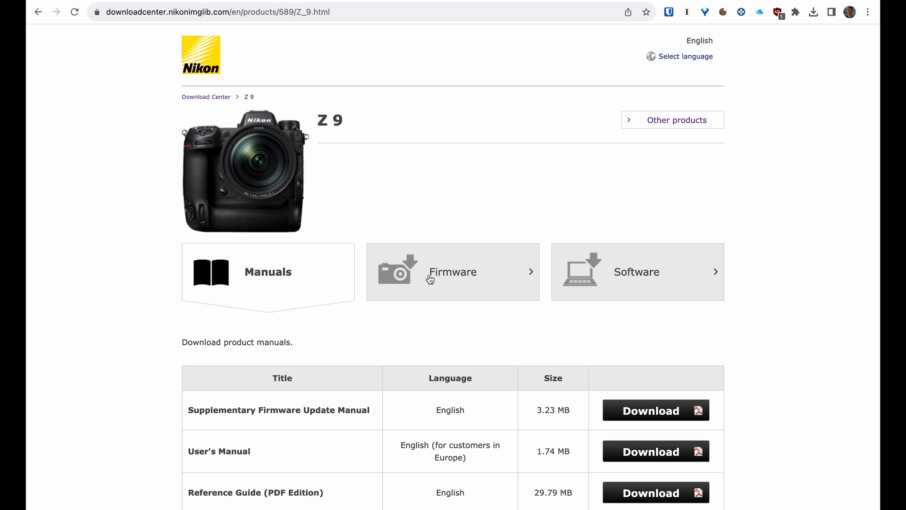
Show the Z 9 firmware releases and go to the Ver.4.10 download page.
{"action": "left_click", "coordinate": [452, 271]}
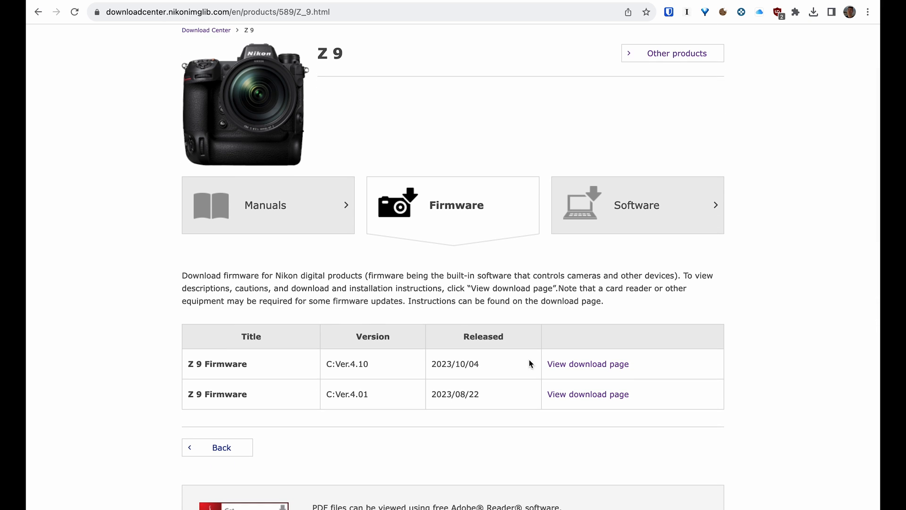
{"action": "mouse_move", "coordinate": [520, 336]}
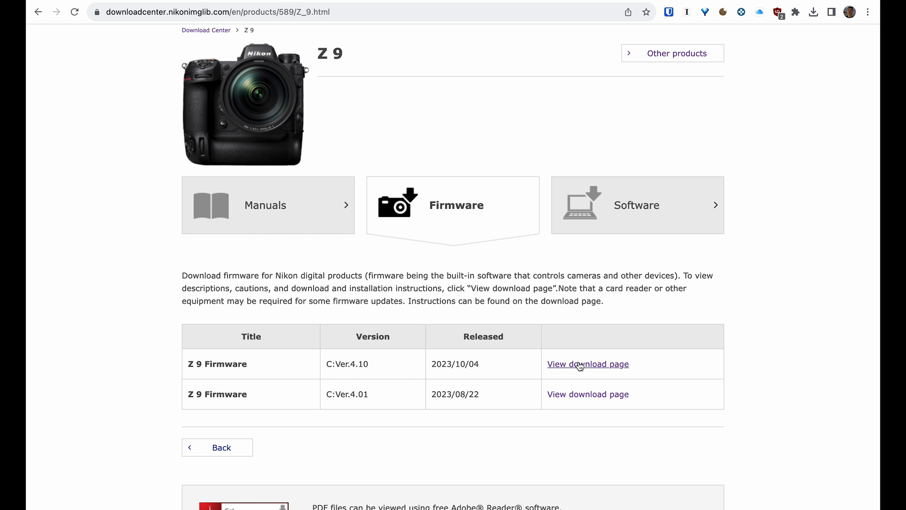
{"action": "left_click", "coordinate": [588, 363]}
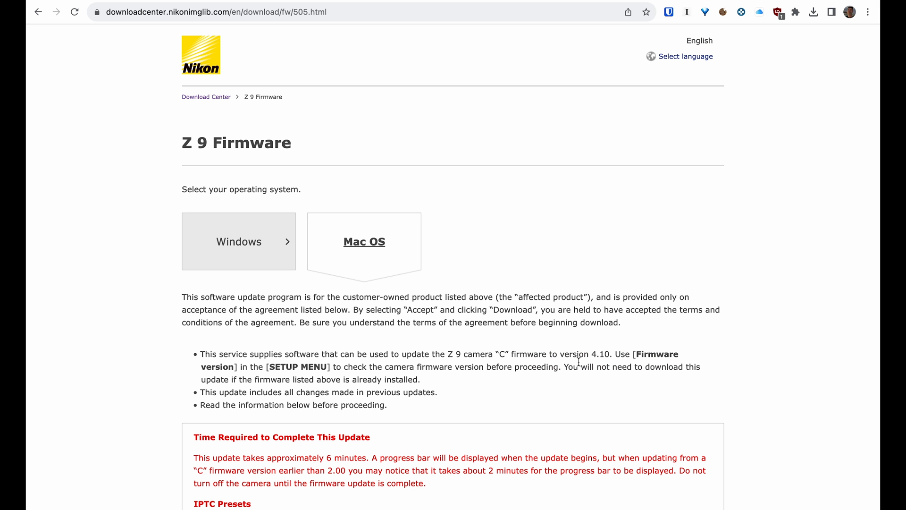
Expand the 'Changes from C Firmware Version 4.01 to 4.10' notes.
{"action": "scroll", "scroll_direction": "down", "scroll_amount": 3}
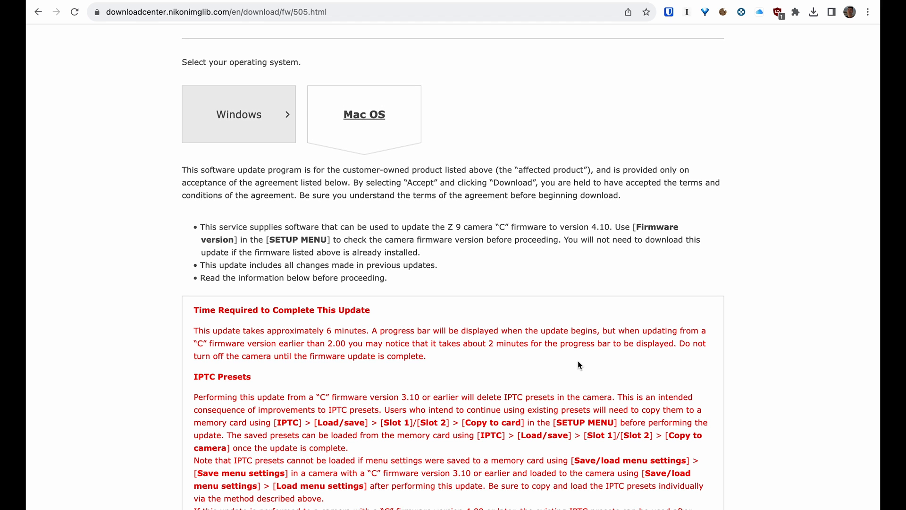
{"action": "scroll", "scroll_direction": "down", "scroll_amount": 3}
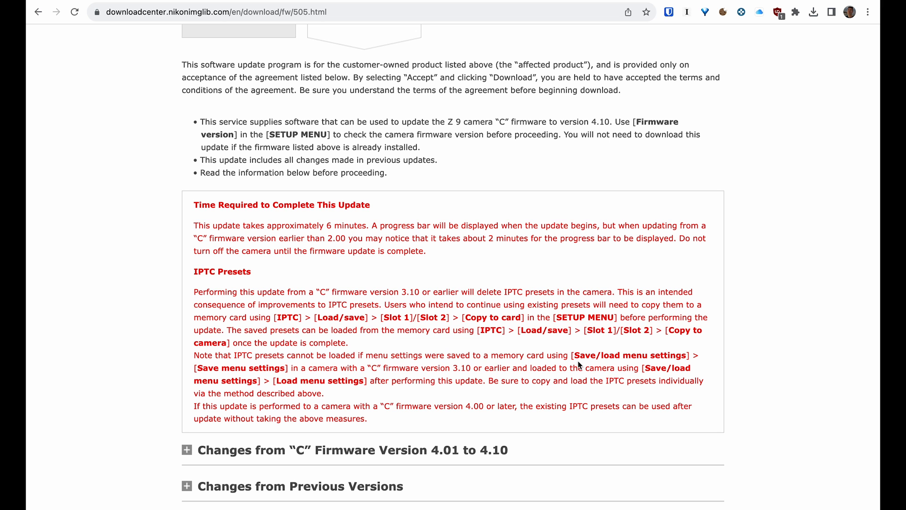
{"action": "scroll", "scroll_direction": "down", "scroll_amount": 3}
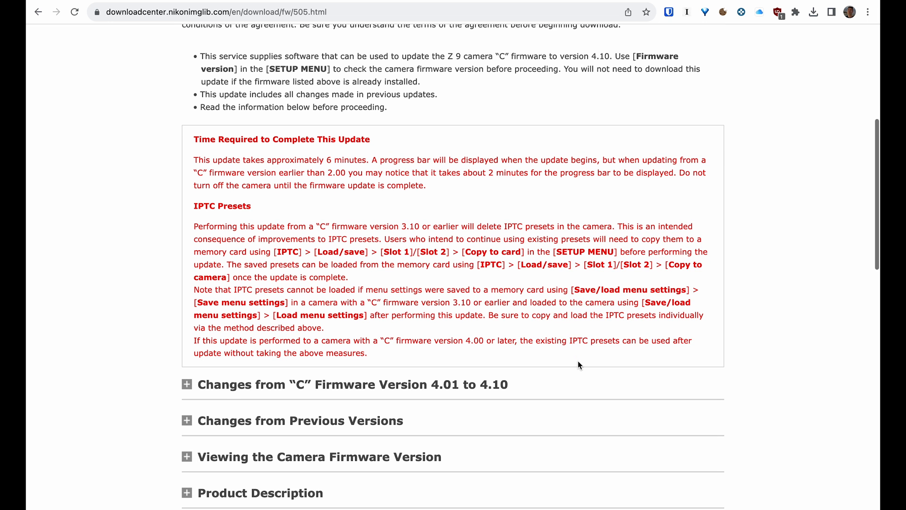
{"action": "left_click", "coordinate": [186, 384]}
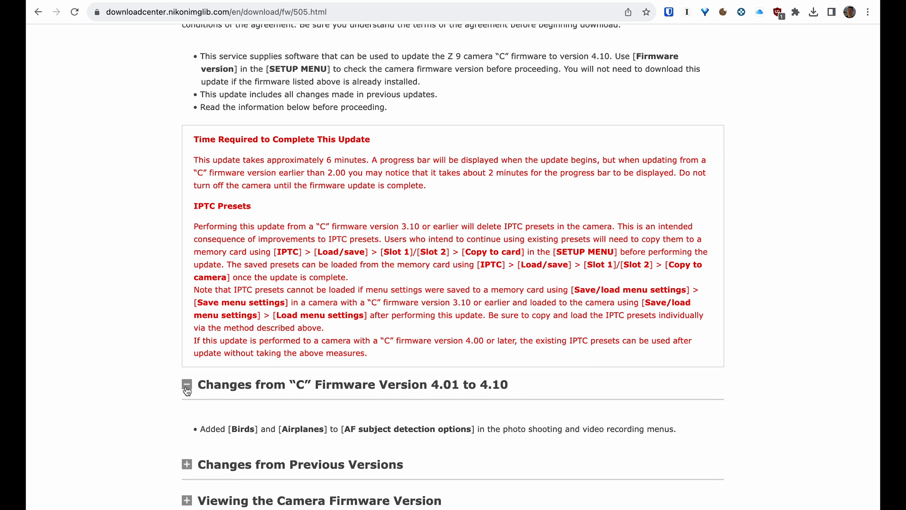
{"action": "scroll", "scroll_direction": "down", "scroll_amount": 3}
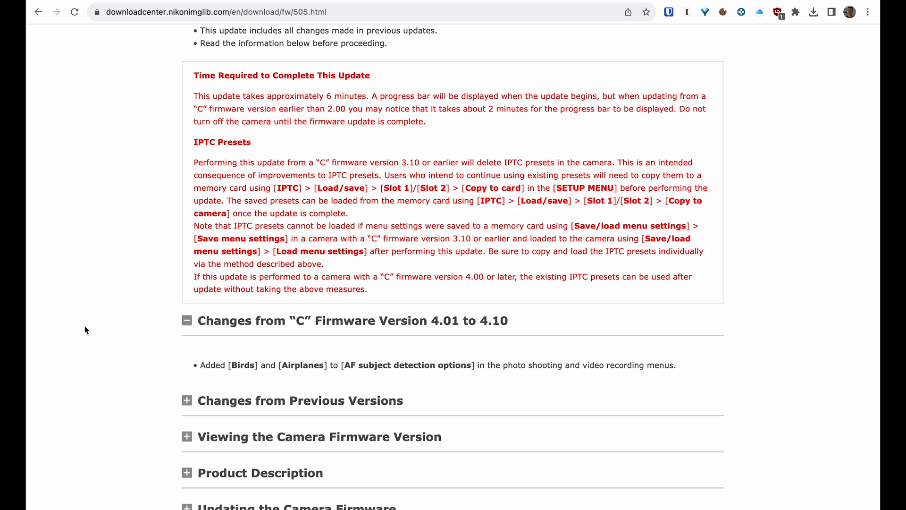
Accept the End User License Agreement and download Z_9_0410.bin.
{"action": "scroll", "scroll_direction": "down", "scroll_amount": 3}
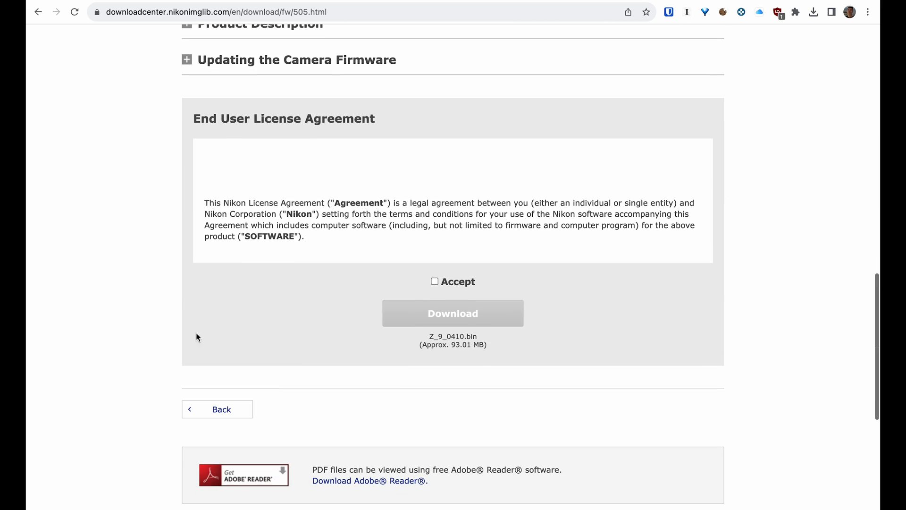
{"action": "left_click", "coordinate": [434, 282]}
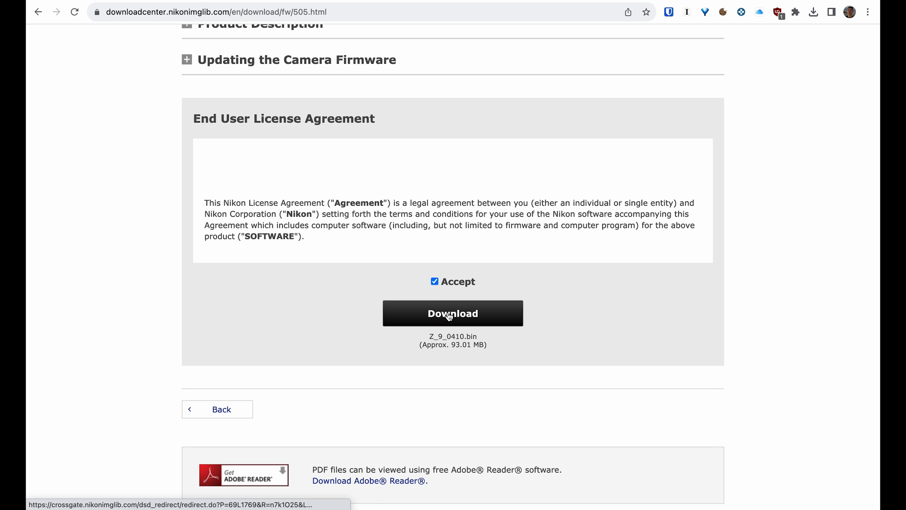
{"action": "left_click", "coordinate": [453, 313]}
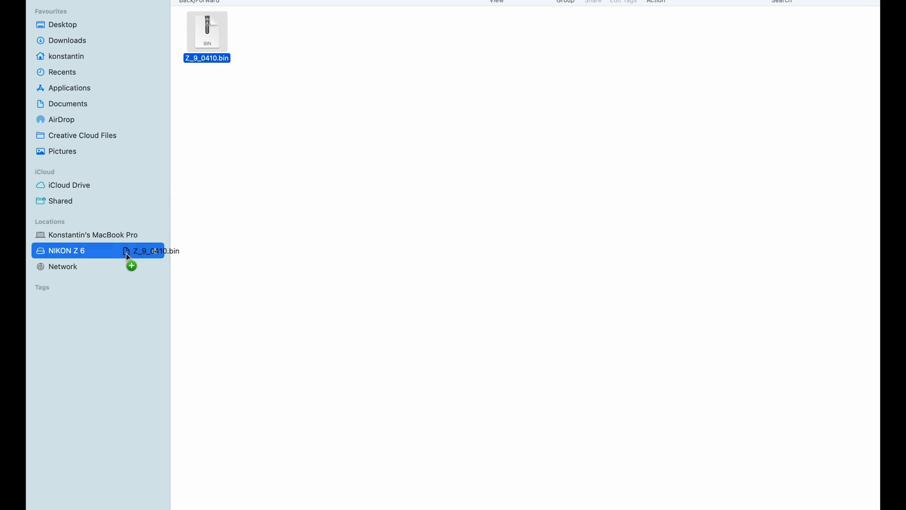
Drag Z_9_0410.bin onto the NIKON Z 6 card in the Finder sidebar.
{"action": "left_click_drag", "start_coordinate": [207, 32], "coordinate": [308, 174]}
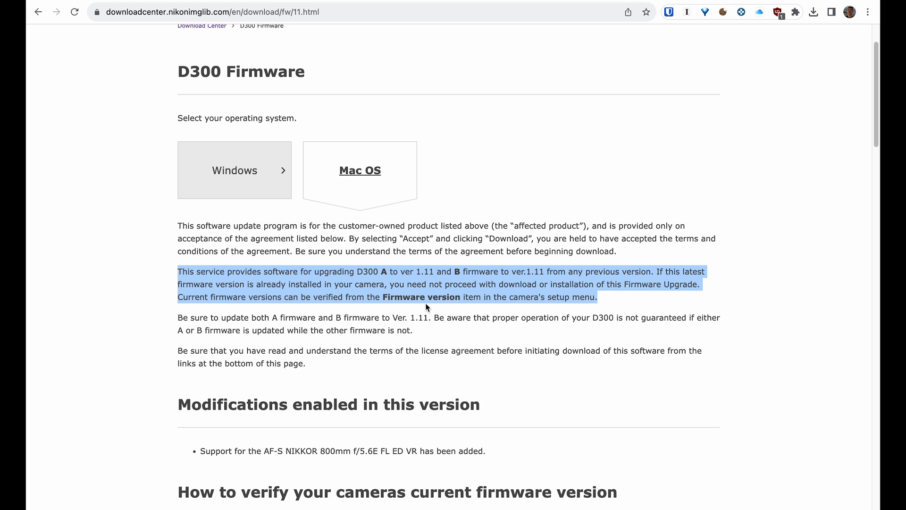
{"action": "mouse_move", "coordinate": [178, 320]}
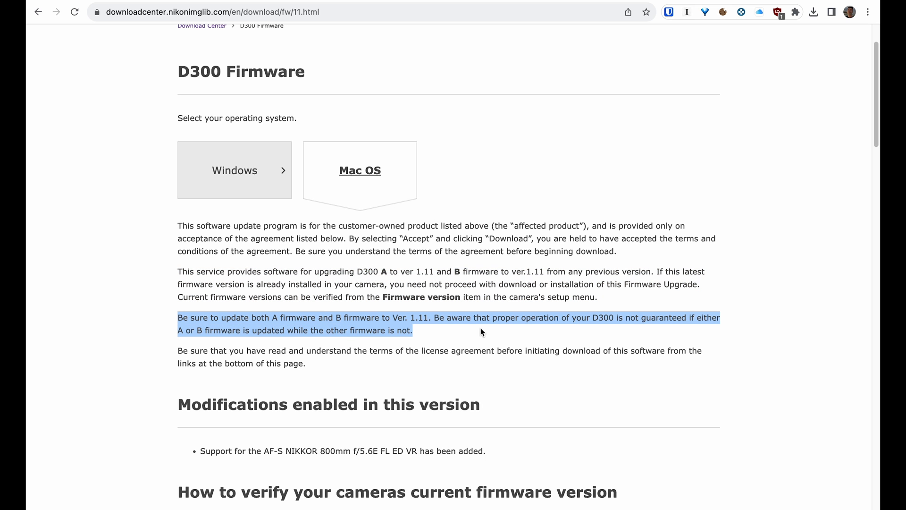
{"action": "scroll", "scroll_direction": "down", "scroll_amount": 3}
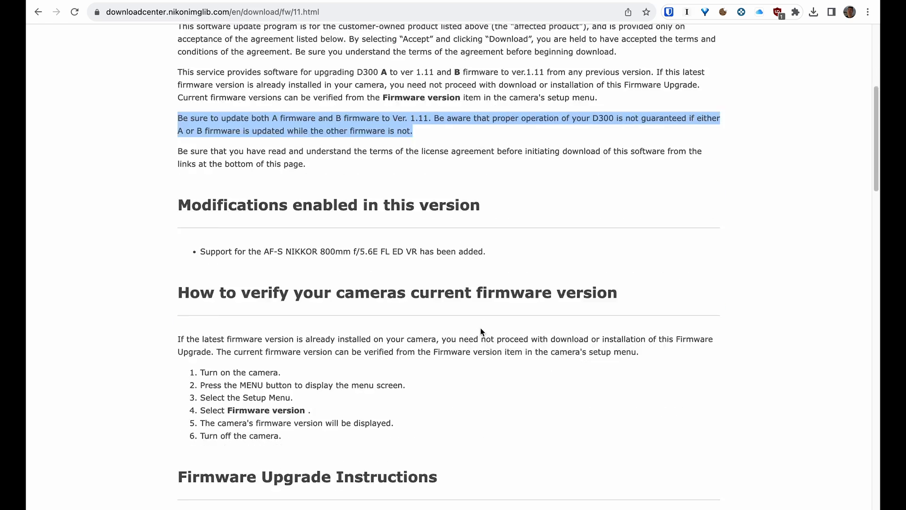
{"action": "scroll", "scroll_direction": "down", "scroll_amount": 3}
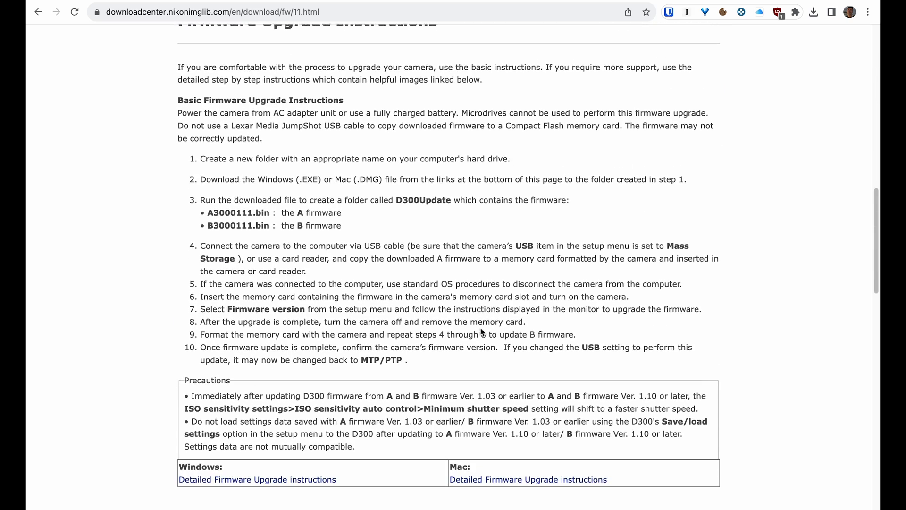
{"action": "scroll", "scroll_direction": "down", "scroll_amount": 3}
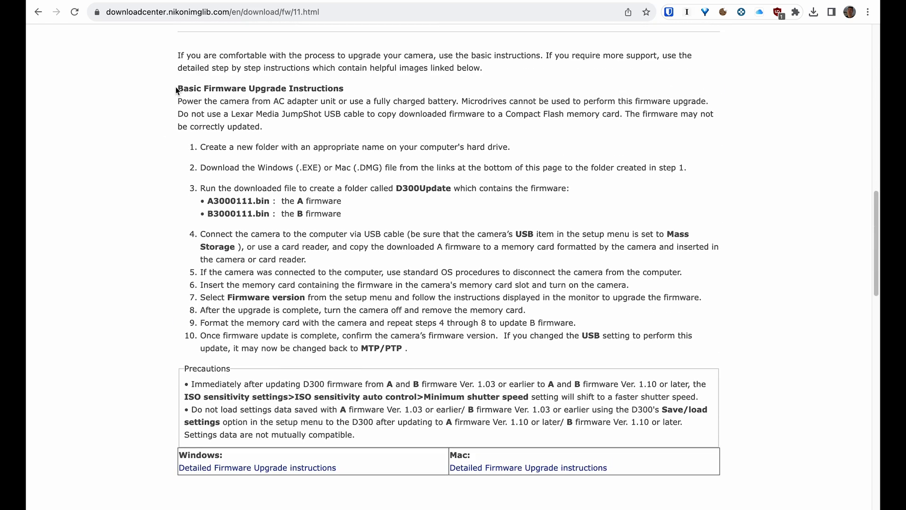